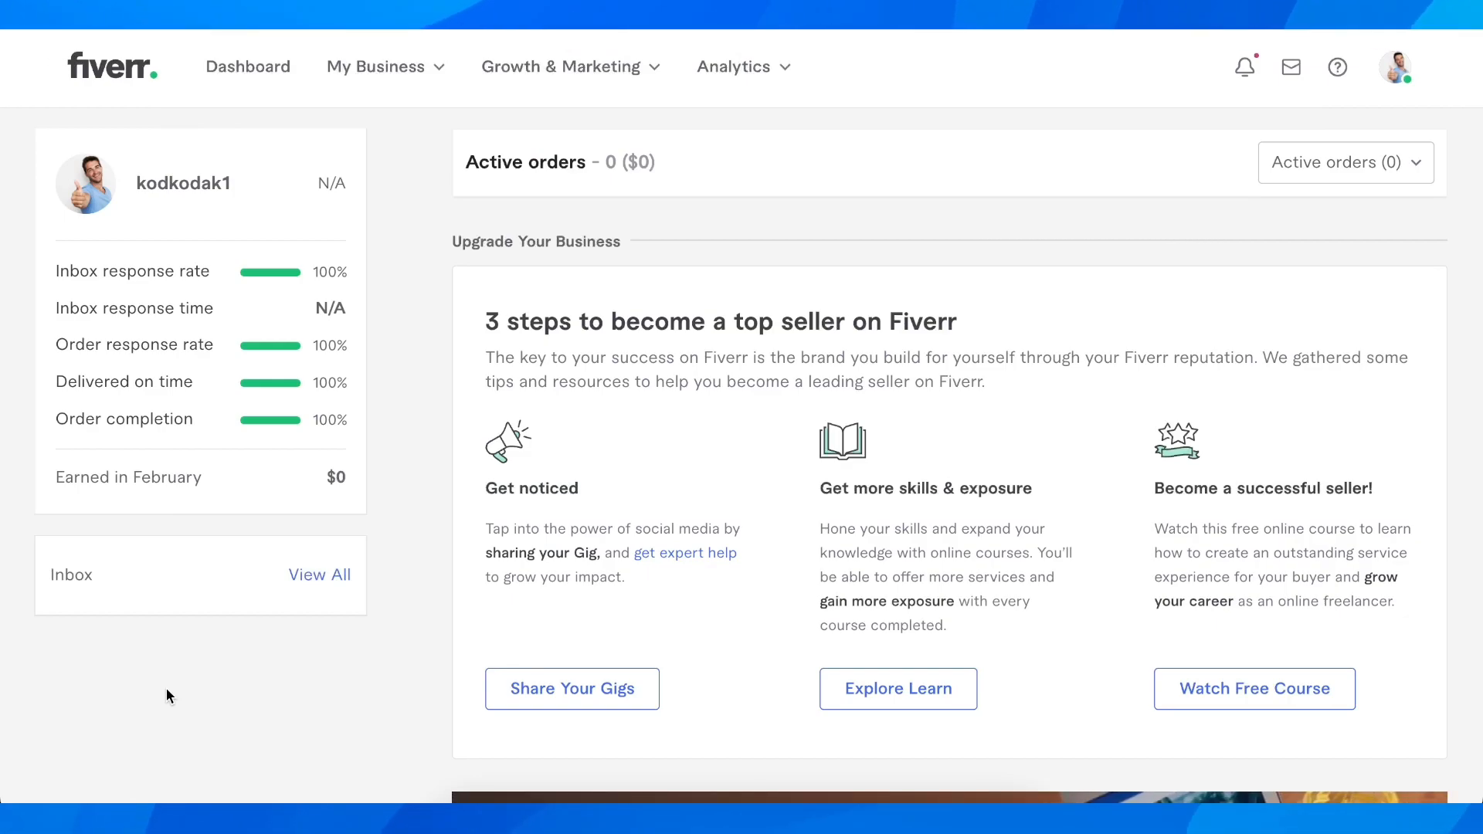
mouse_move(1374, 104)
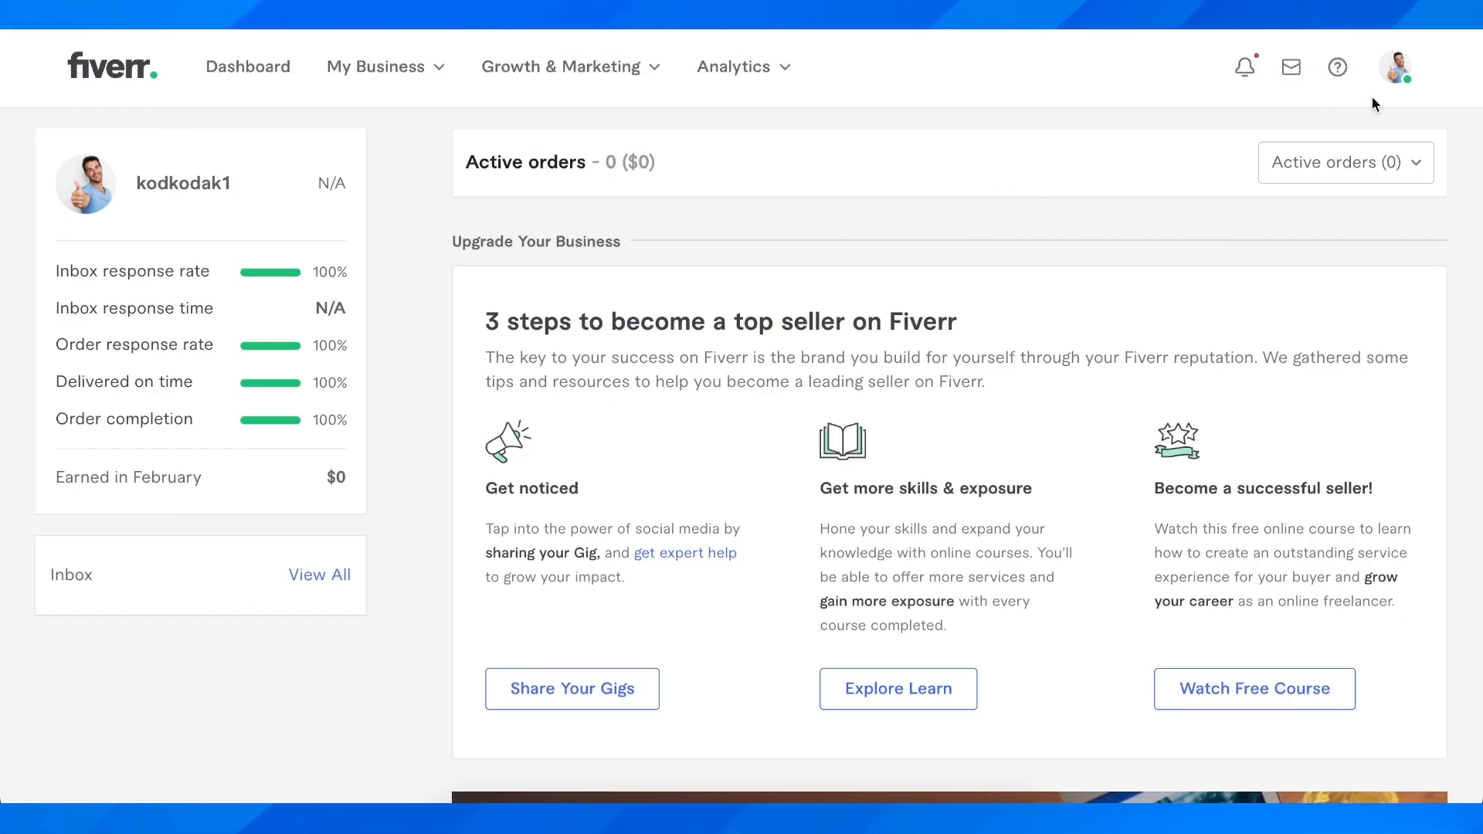
Go to the seller profile page via the avatar's account menu.
click(1392, 67)
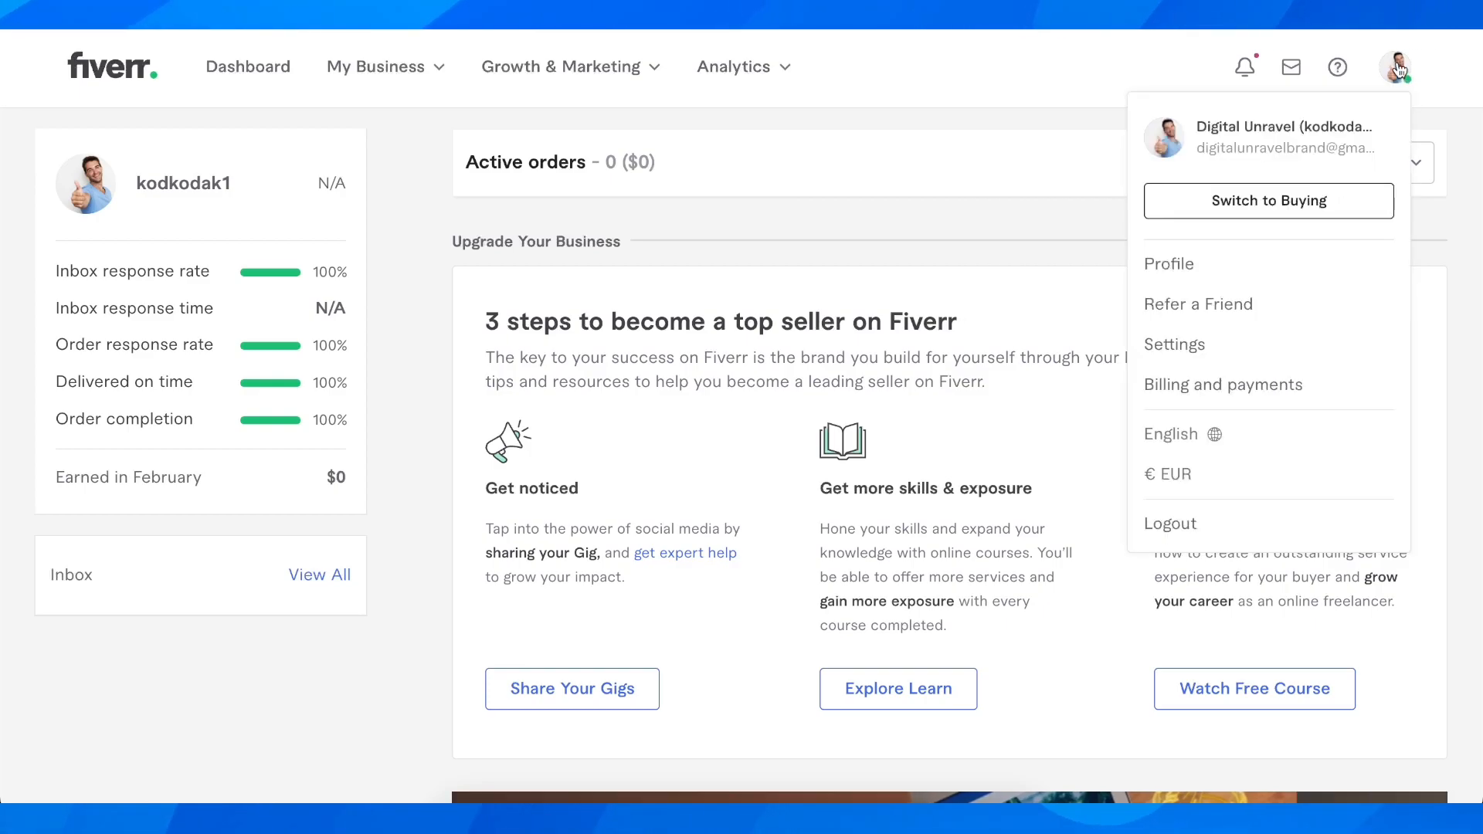
mouse_move(1170, 264)
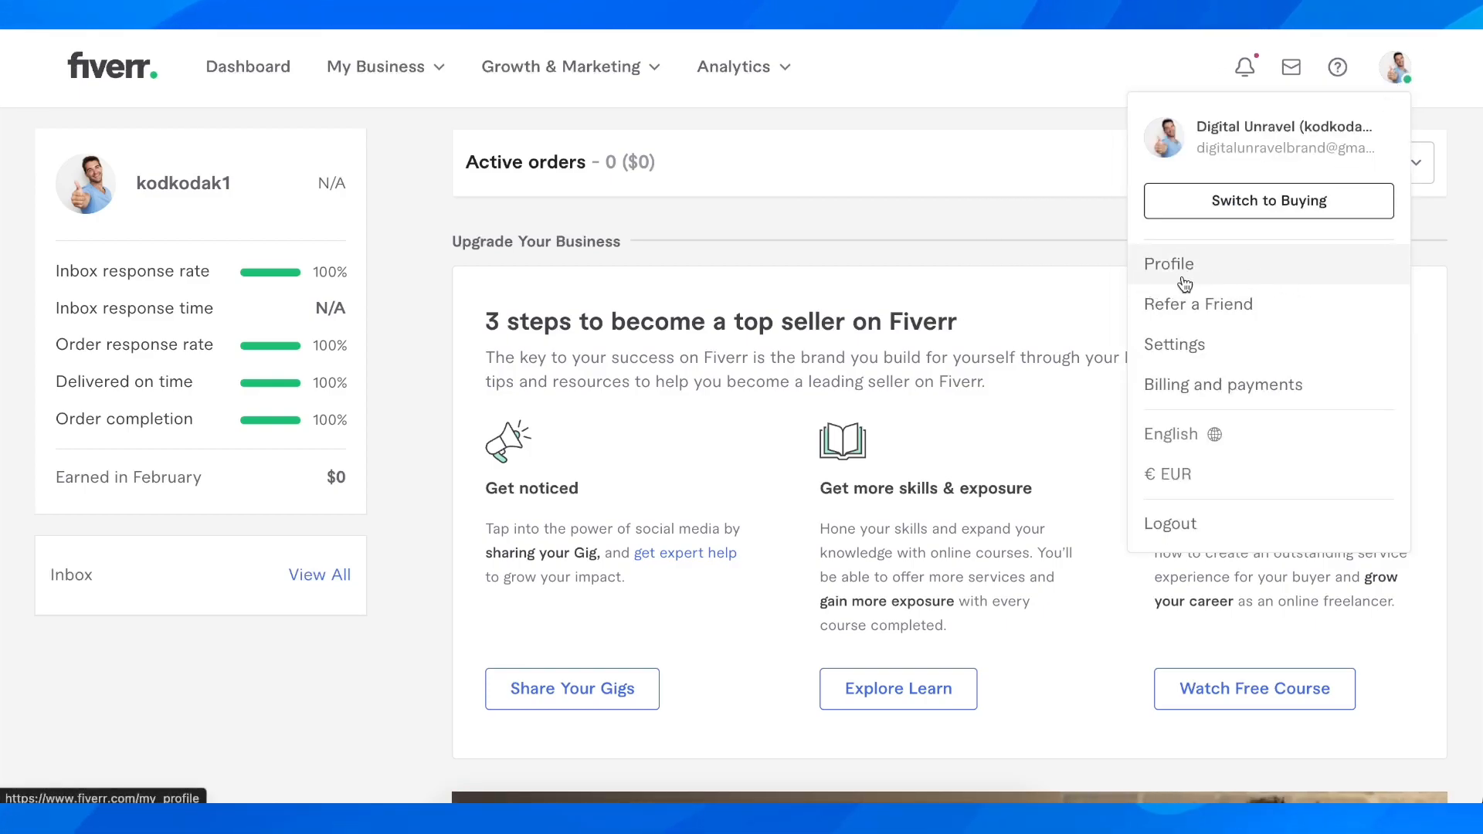
click(1169, 264)
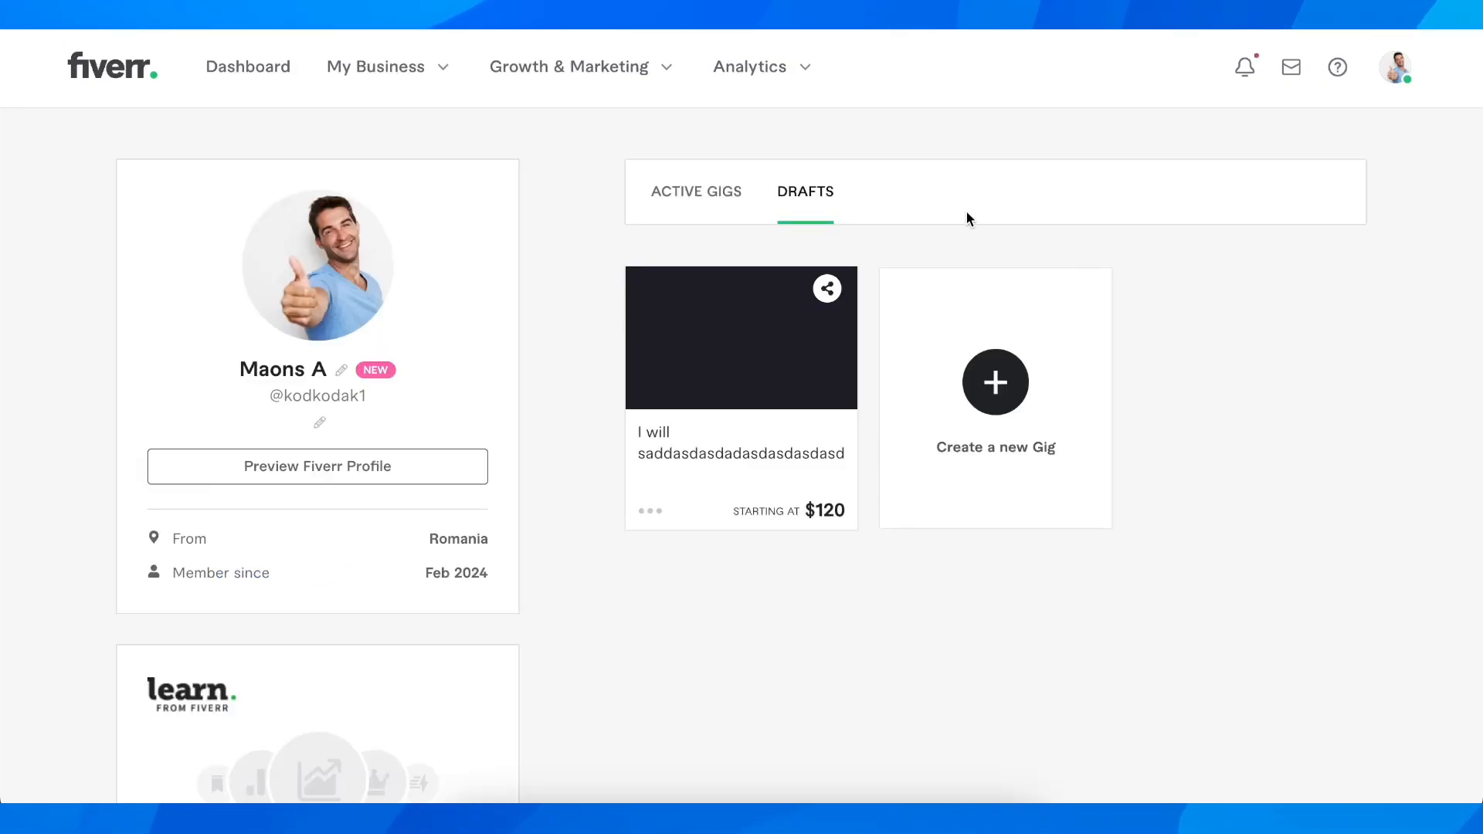
mouse_move(695, 252)
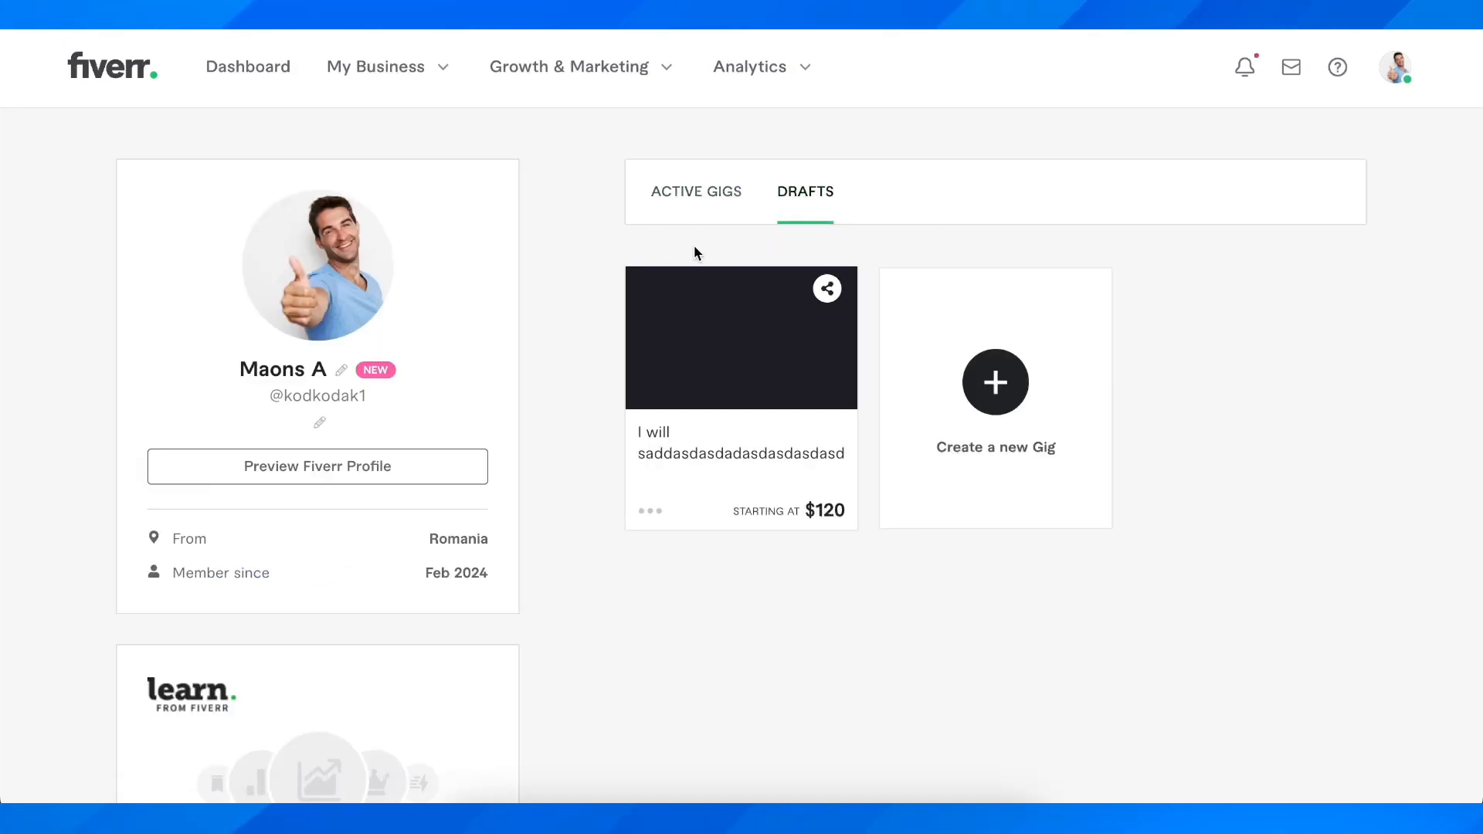
click(695, 191)
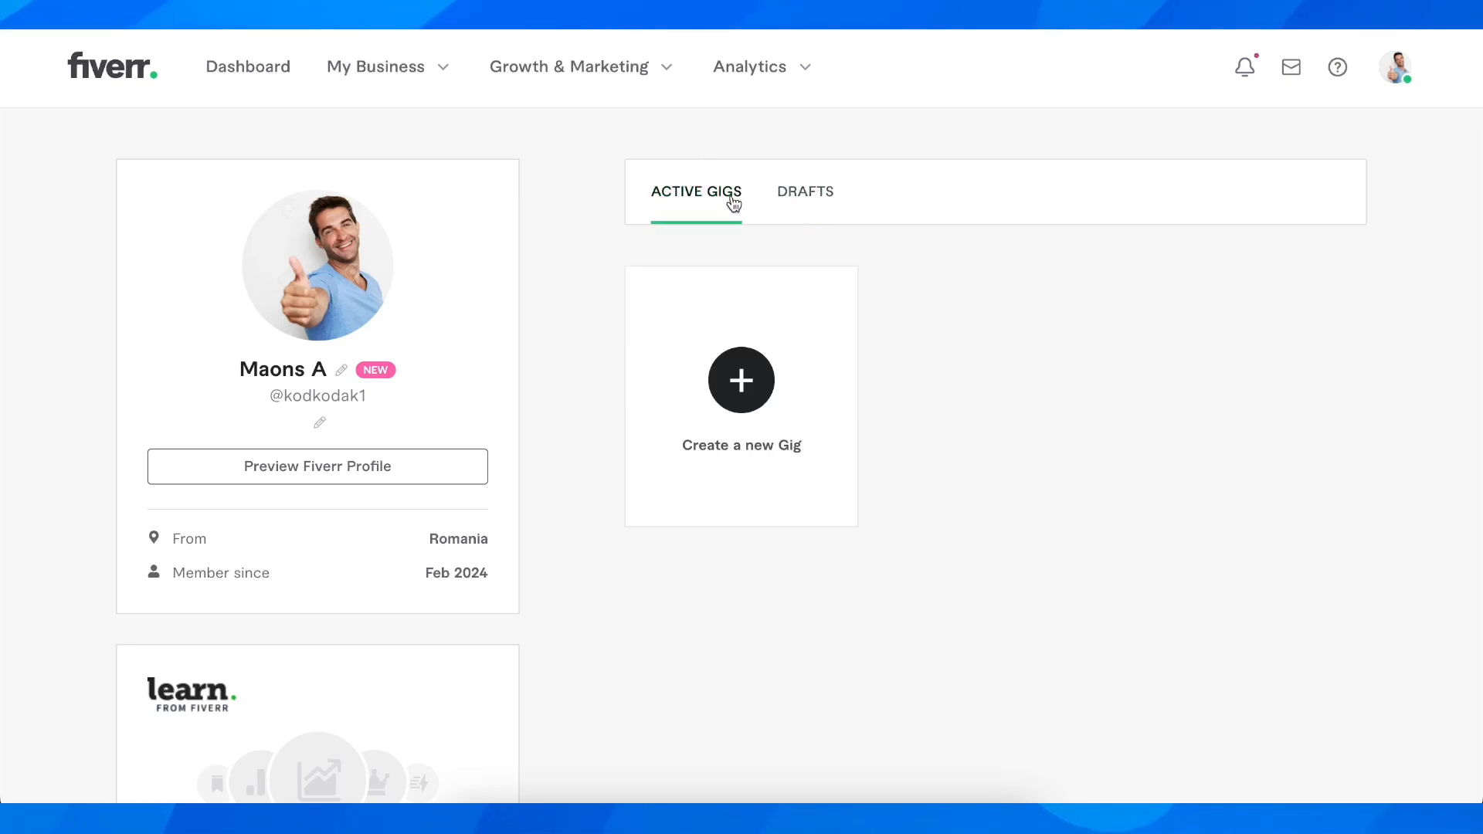
click(805, 190)
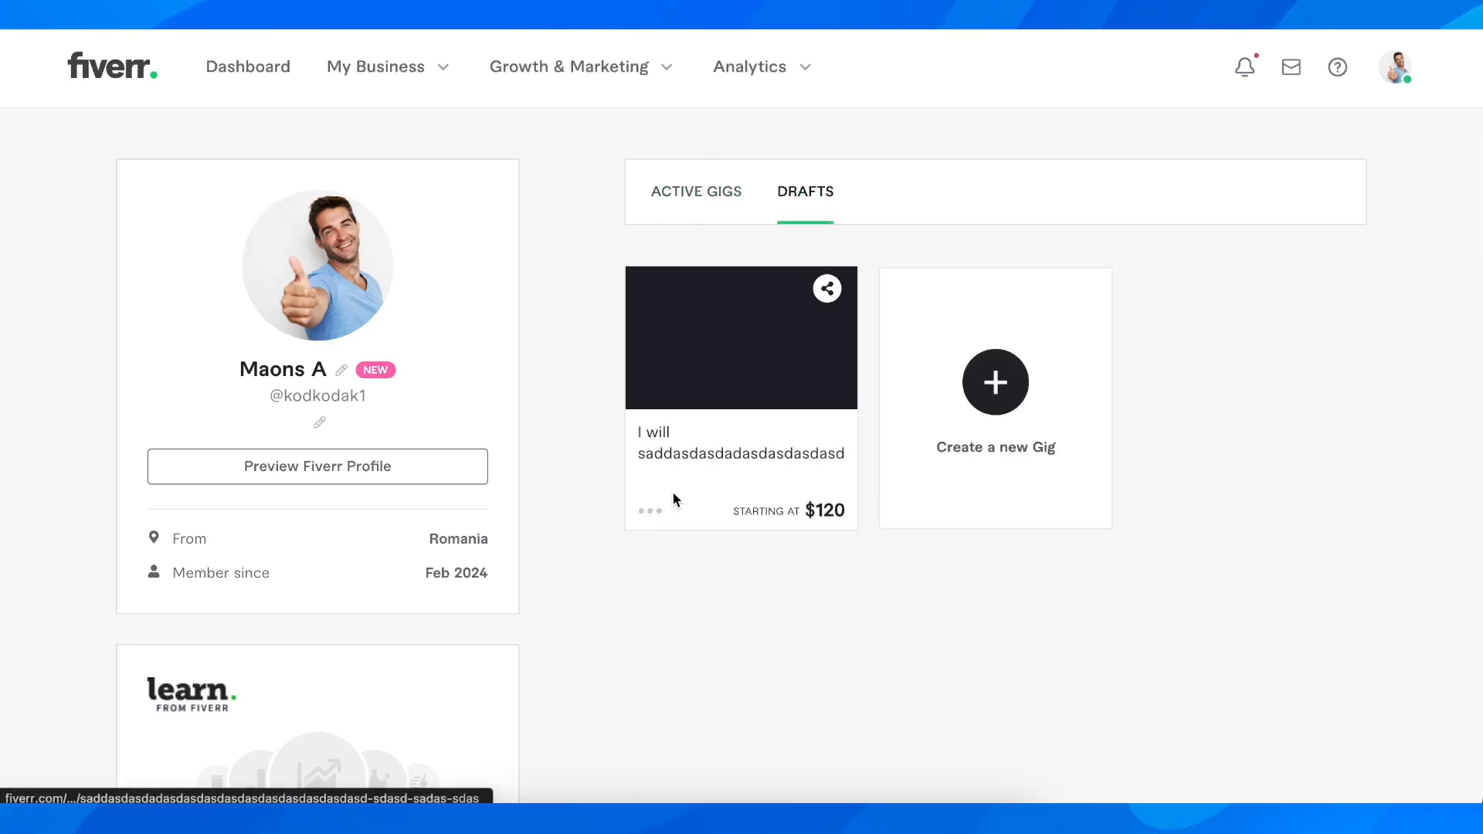
mouse_move(651, 512)
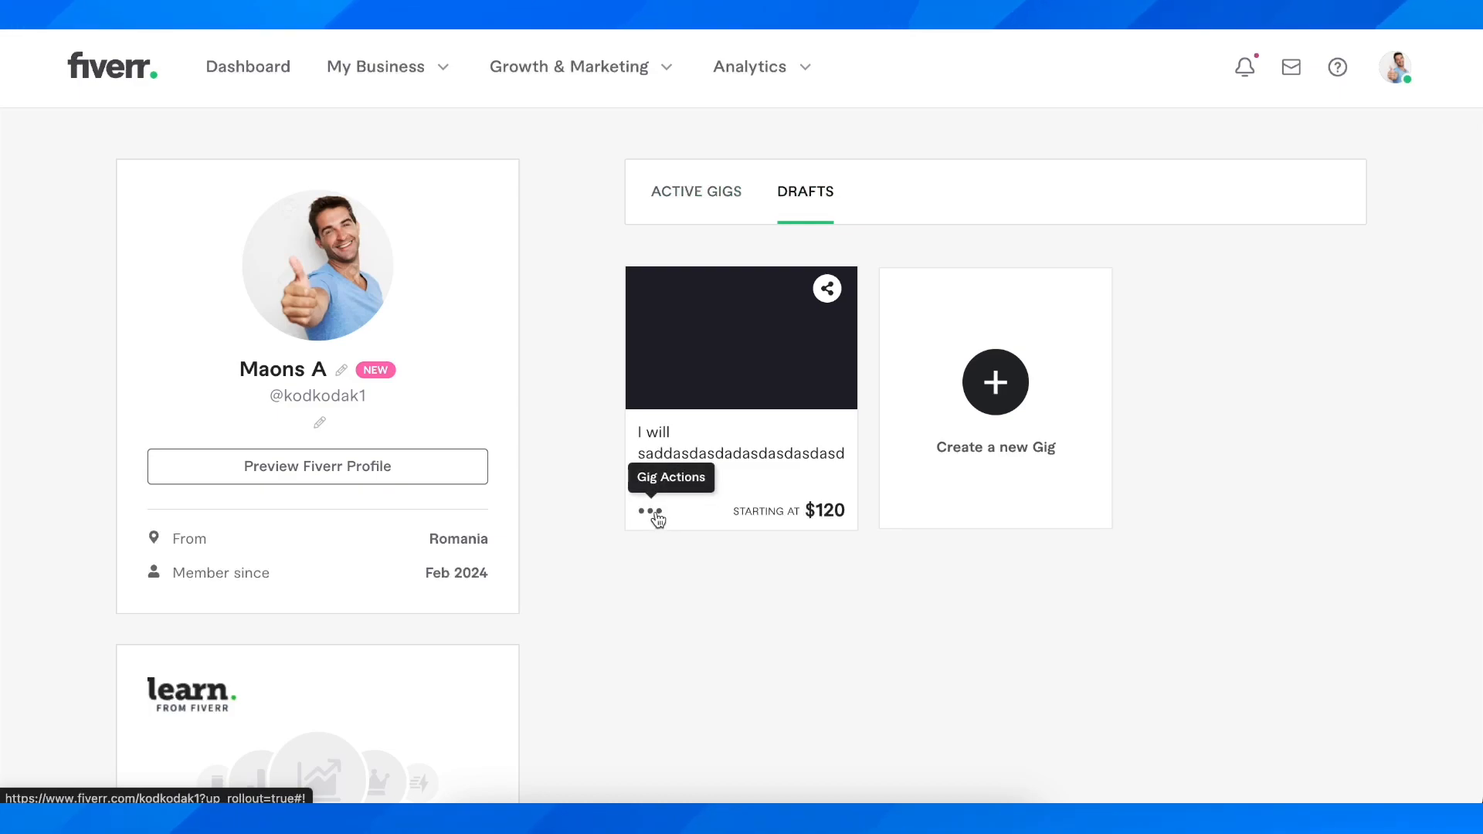
Delete the draft gig from its Gig Settings and confirm the permanent deletion.
click(650, 518)
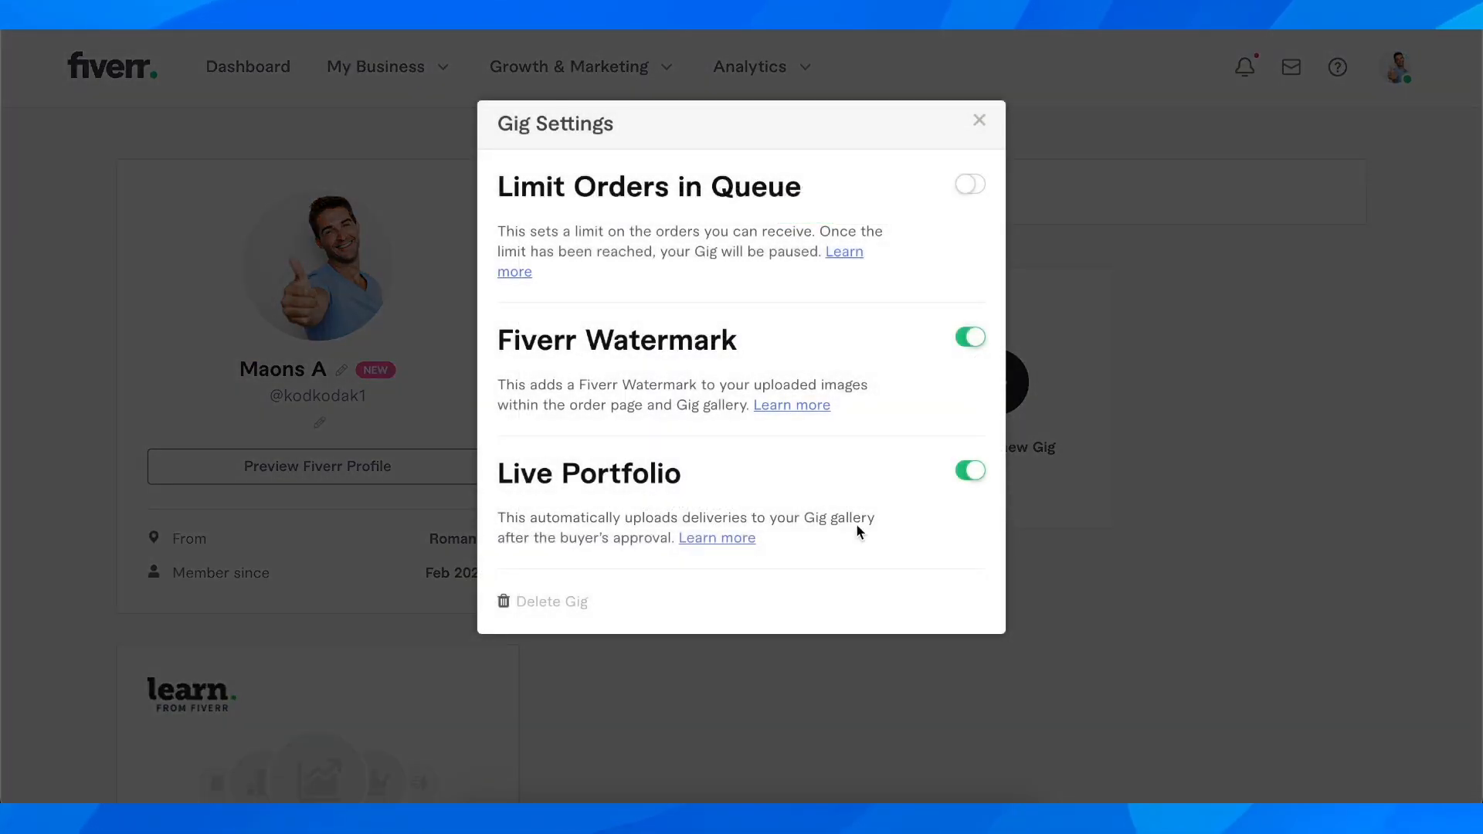
mouse_move(544, 613)
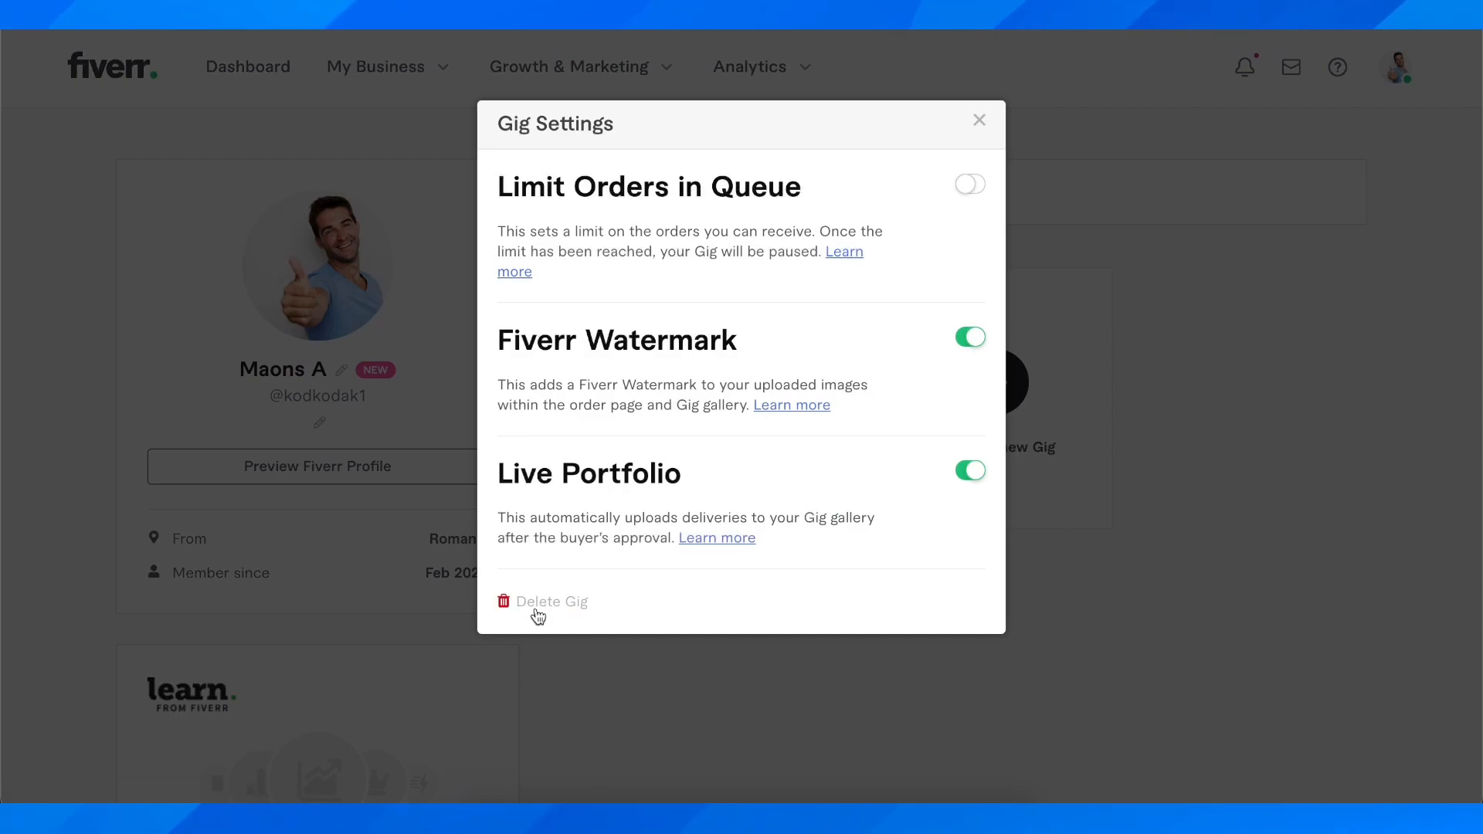
click(551, 602)
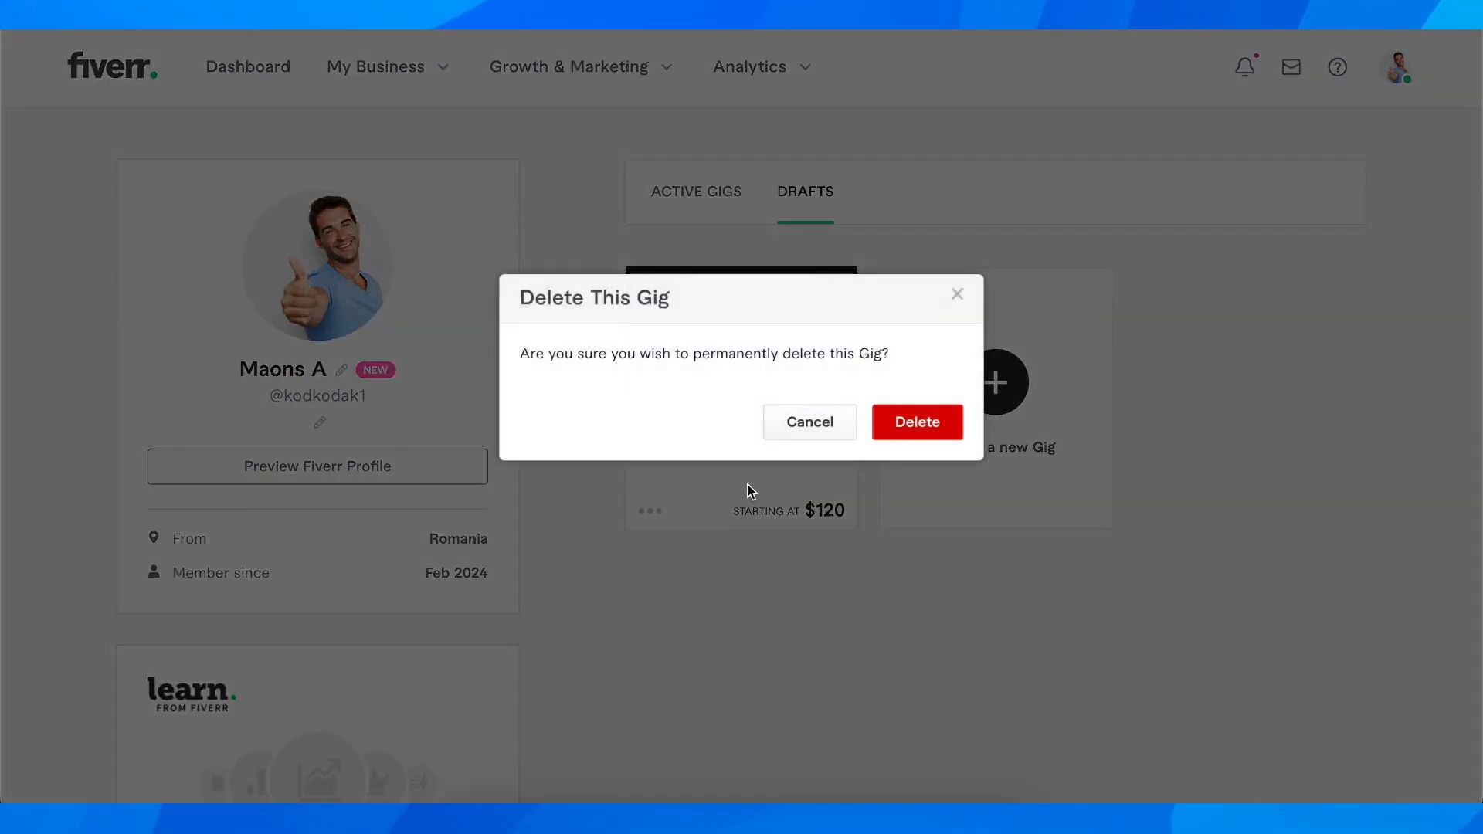
click(914, 422)
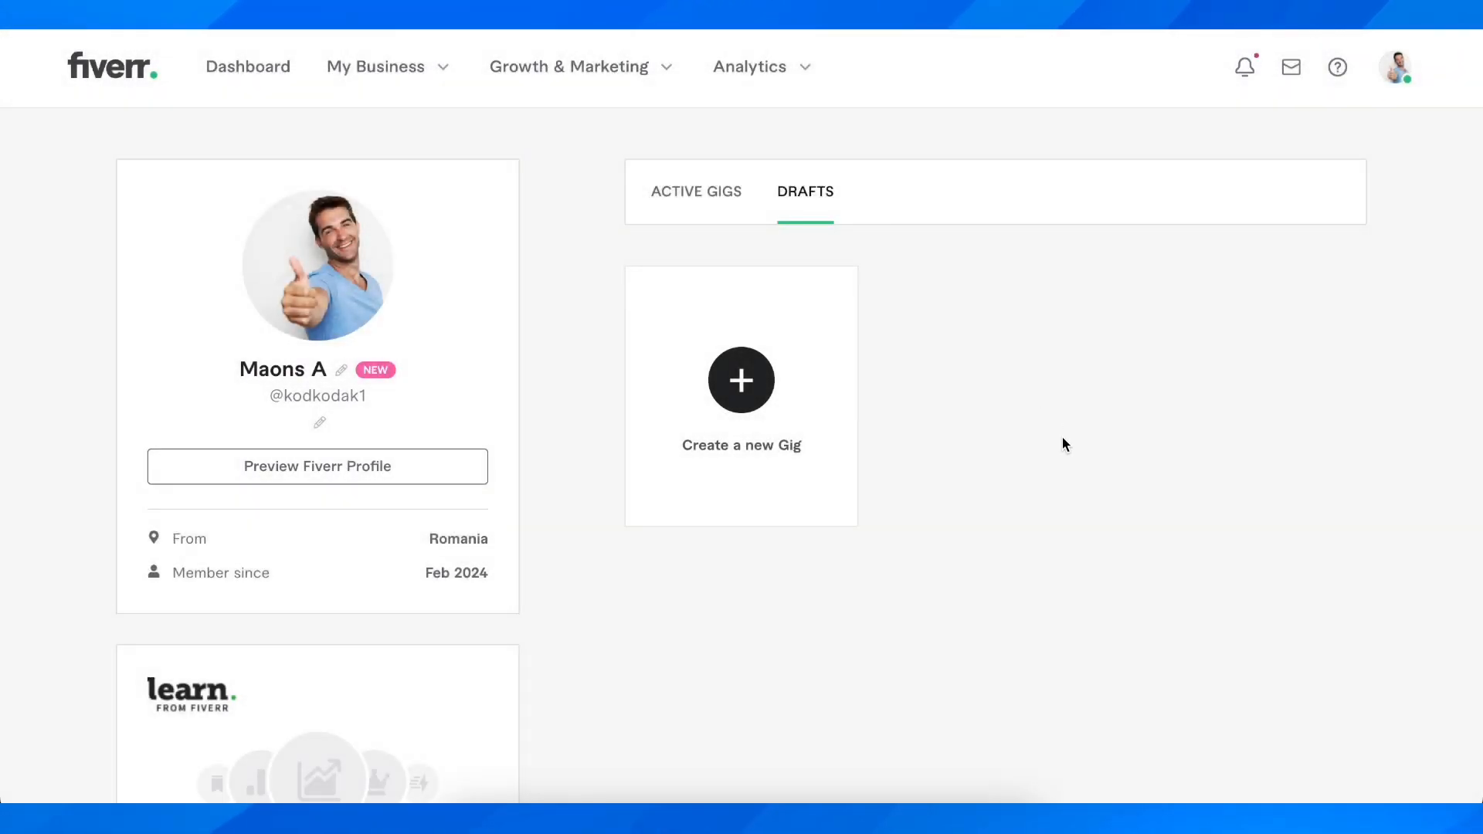